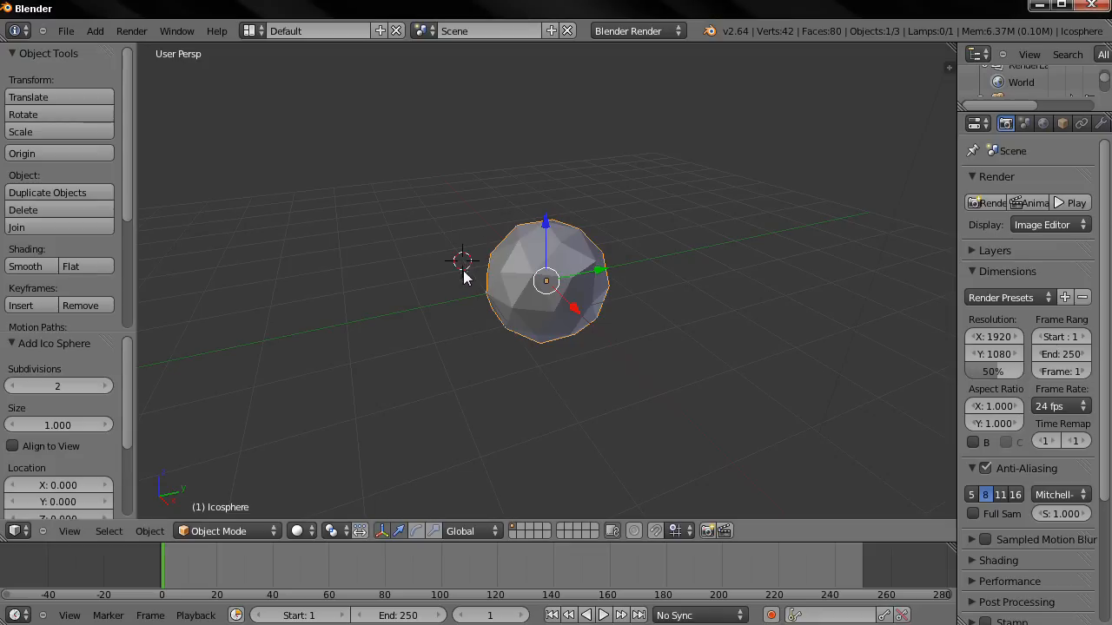
mouse_move(513, 304)
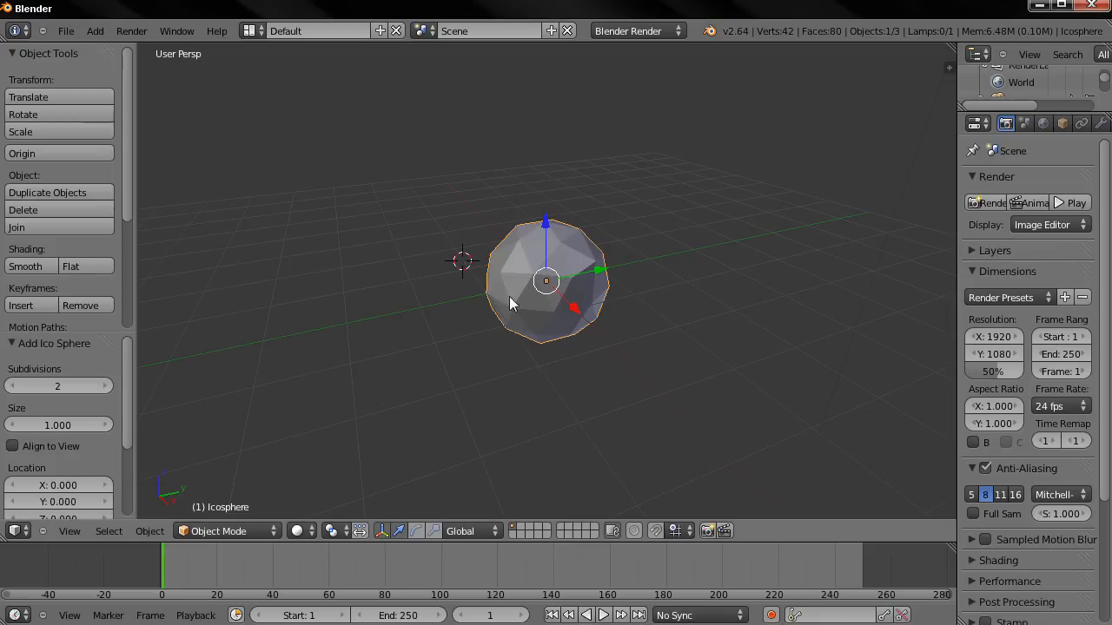
mouse_move(565, 317)
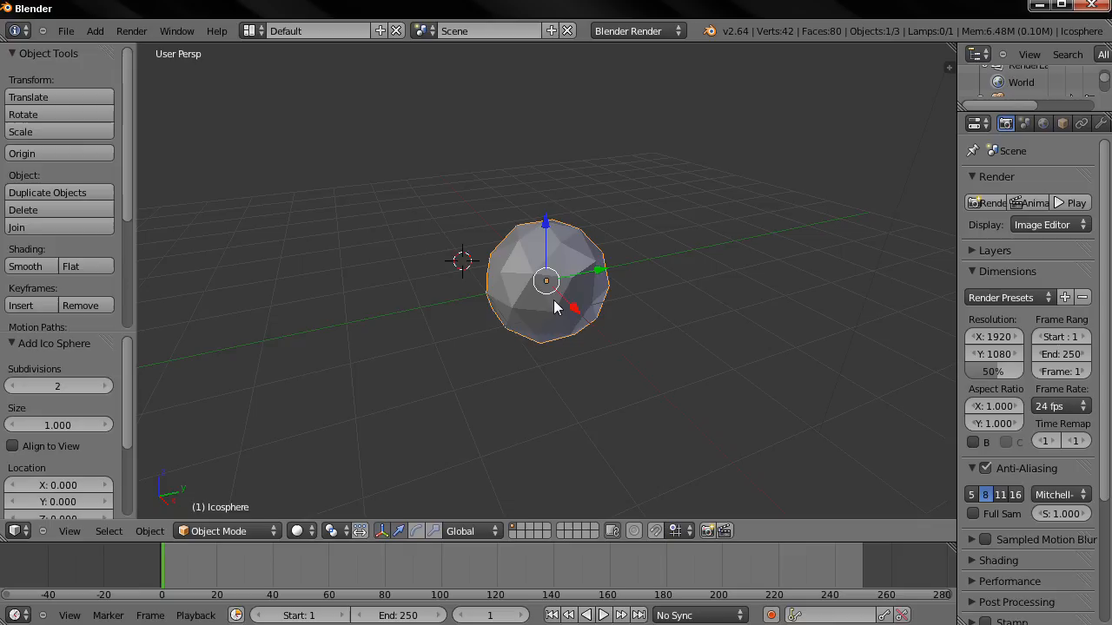
mouse_move(551, 302)
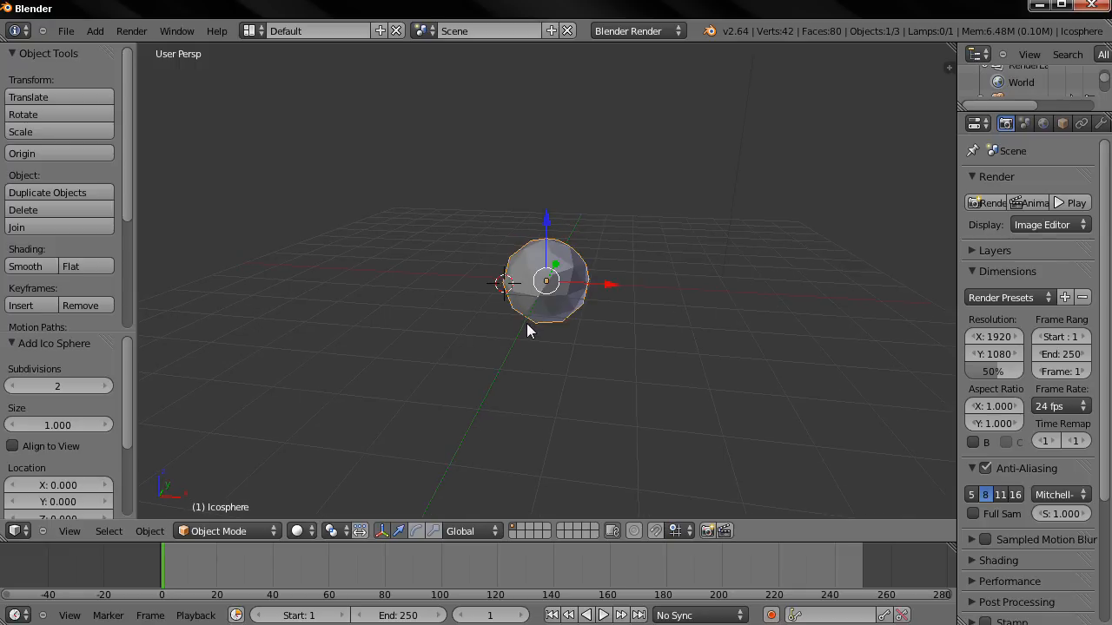
mouse_move(533, 325)
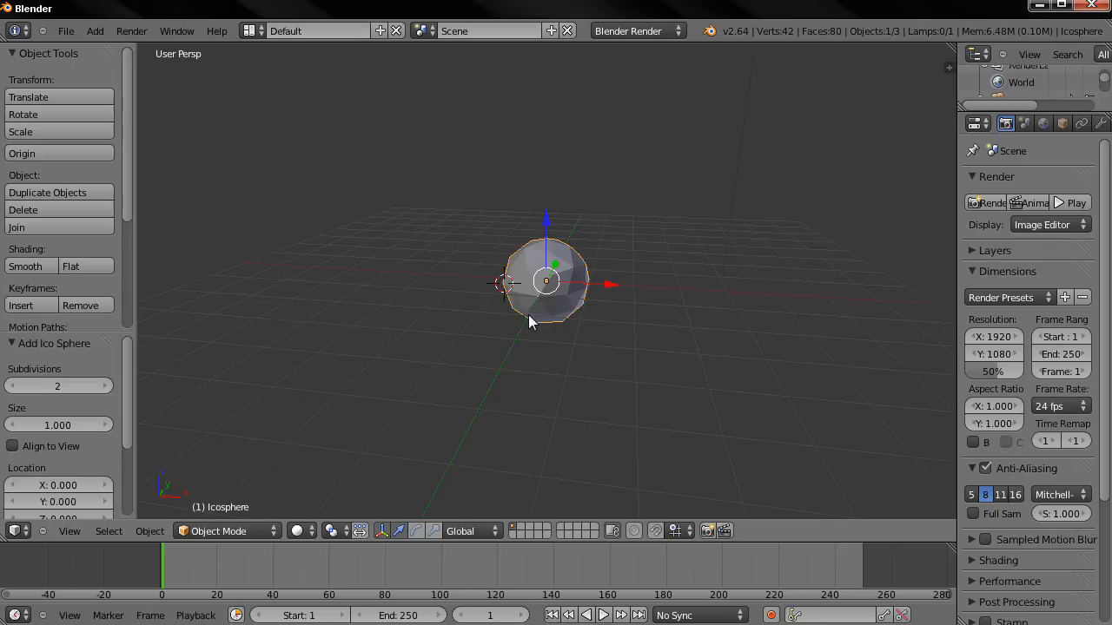
mouse_move(495, 313)
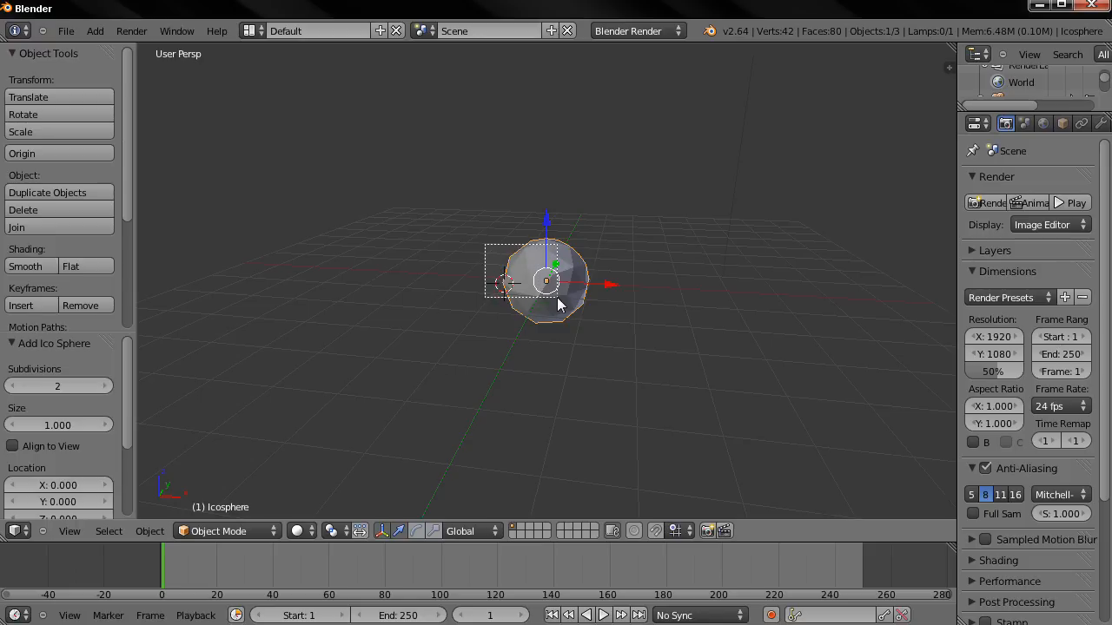
mouse_move(556, 300)
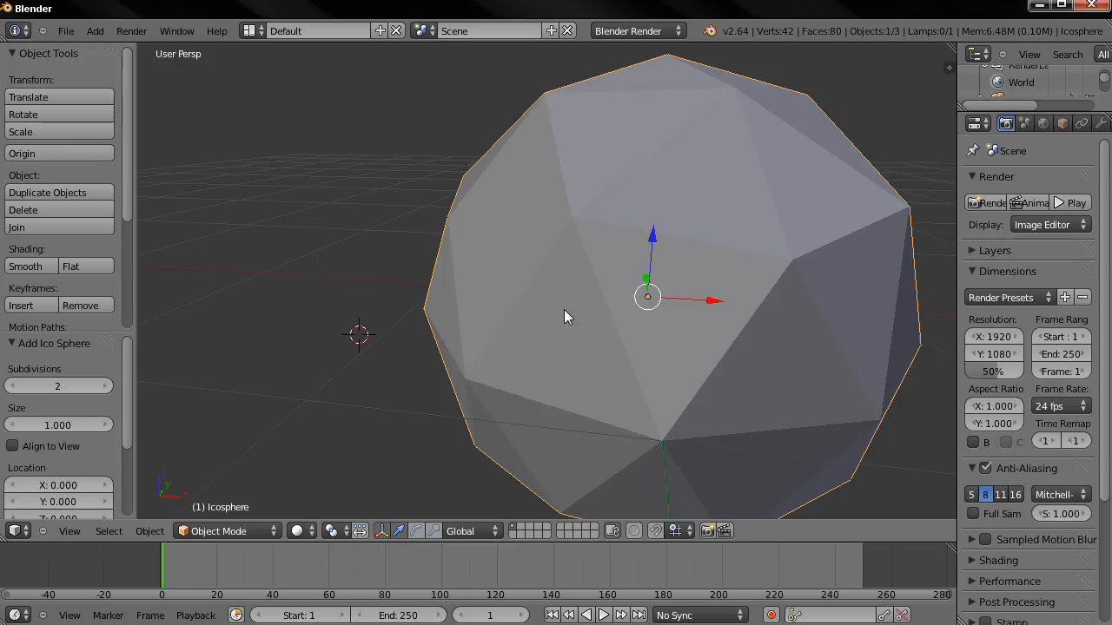
scroll(down, 3)
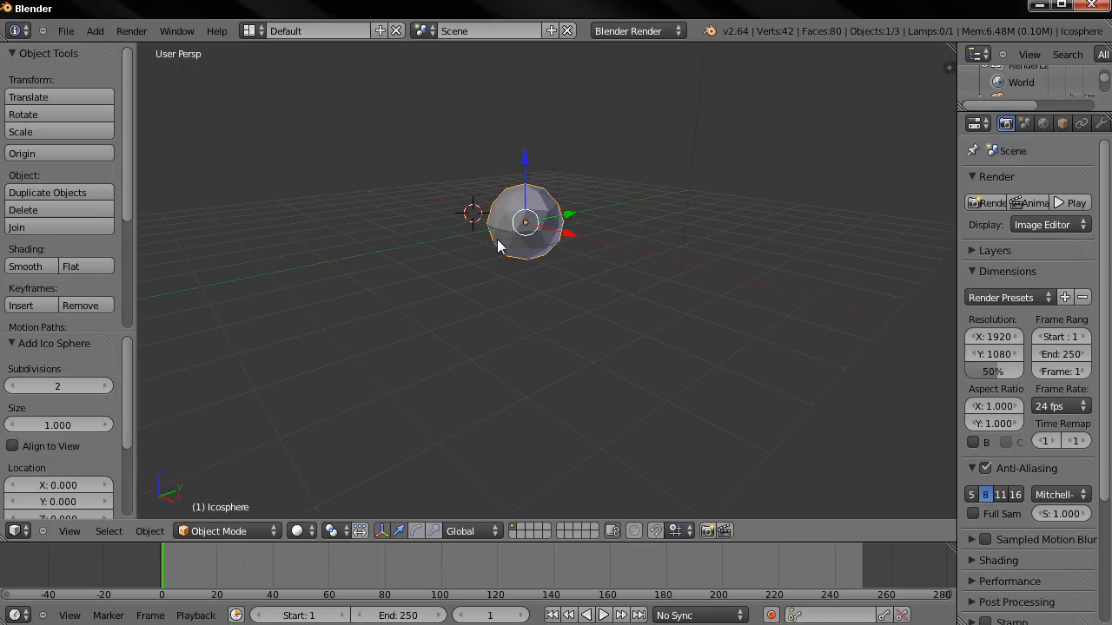
mouse_move(485, 246)
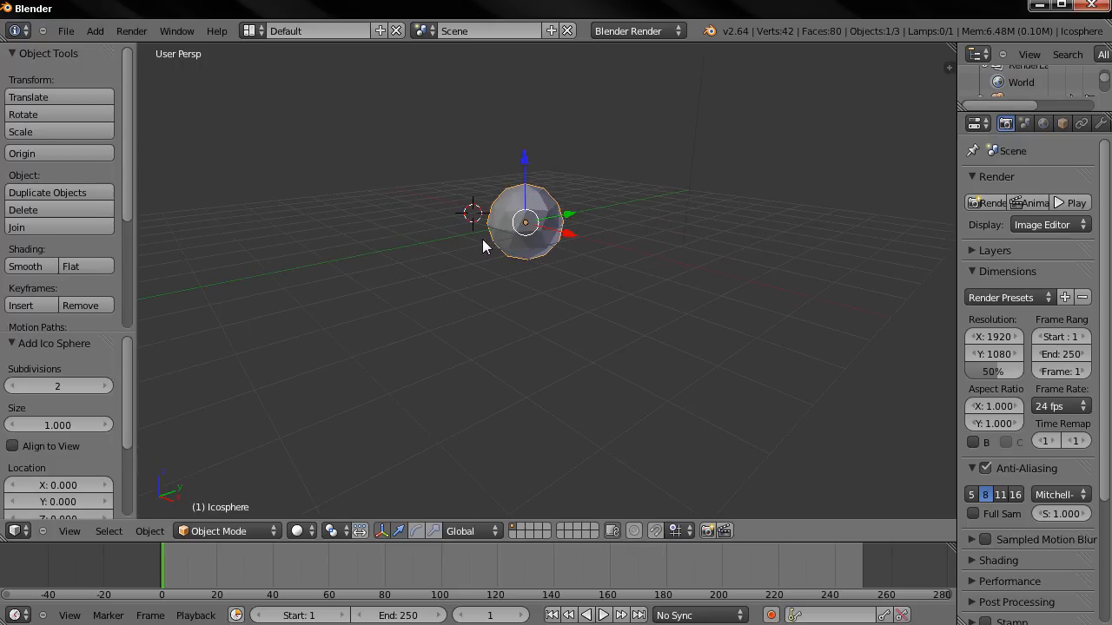